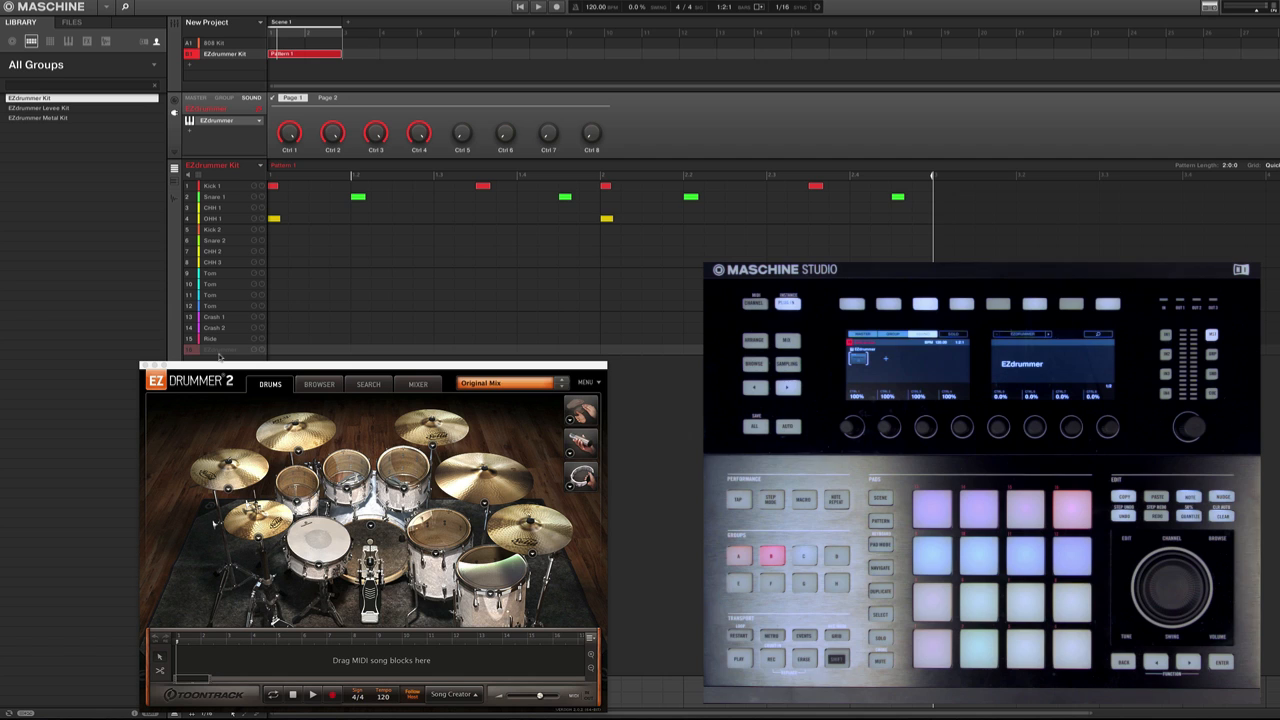
mouse_move(258, 344)
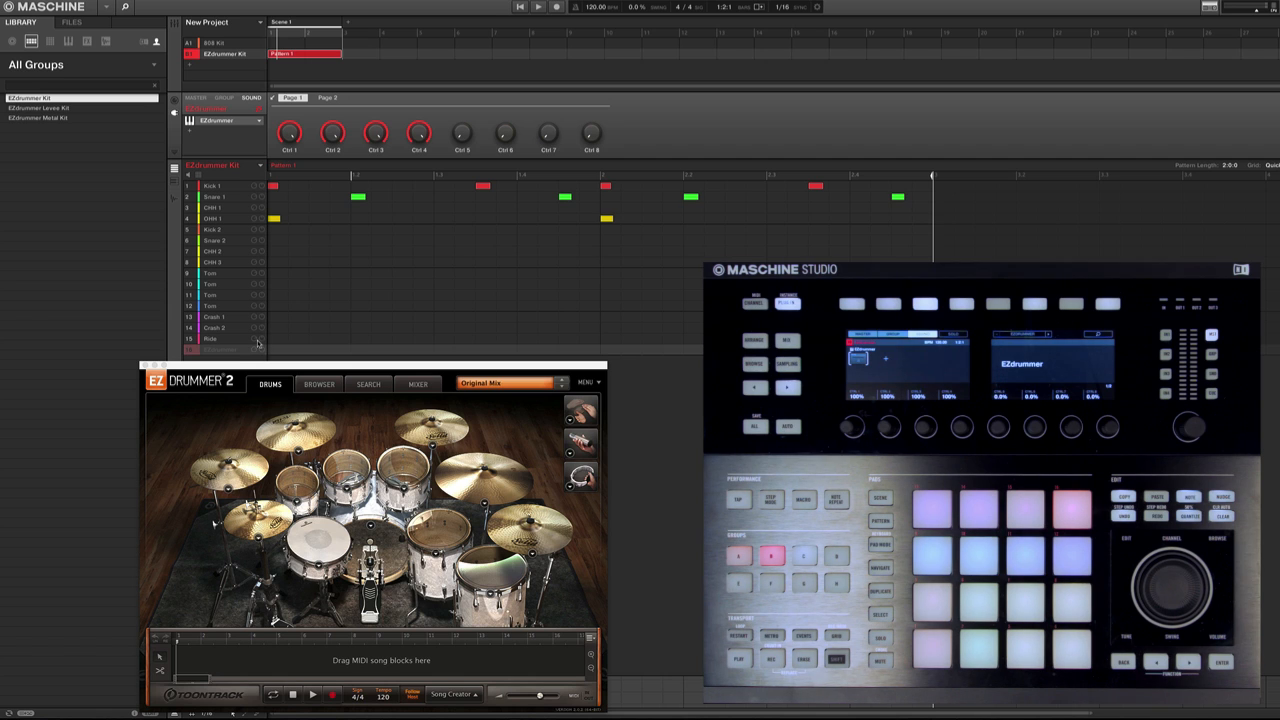
Choose a different sound library from the EZdrummer 2 preset dropdown.
click(504, 384)
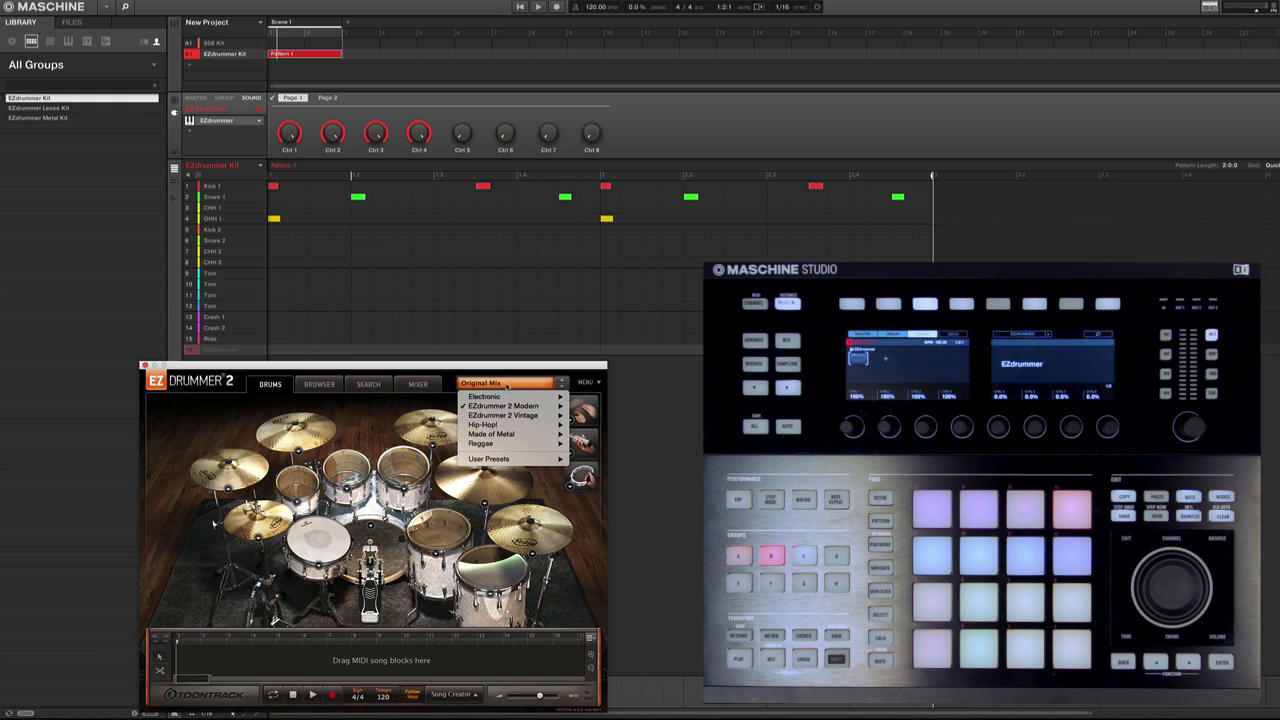
click(440, 370)
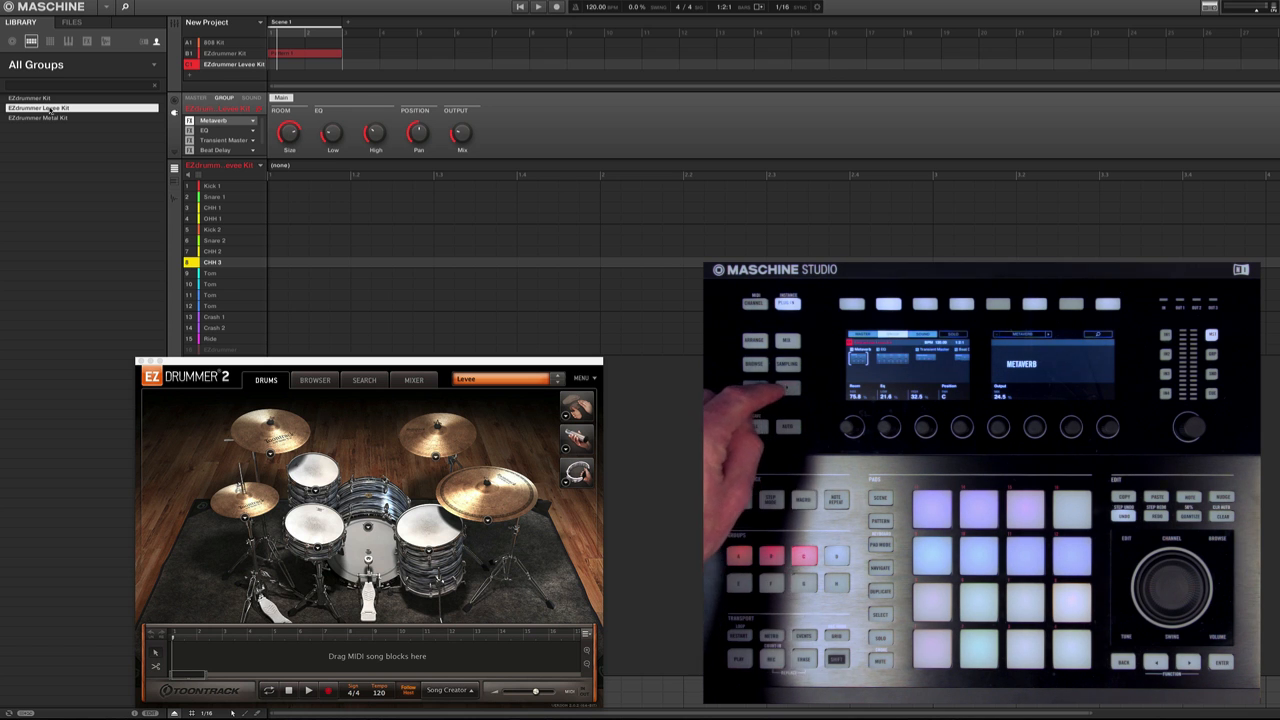
Load the reggae kit and page through the plug-in's parameter pages.
click(212, 130)
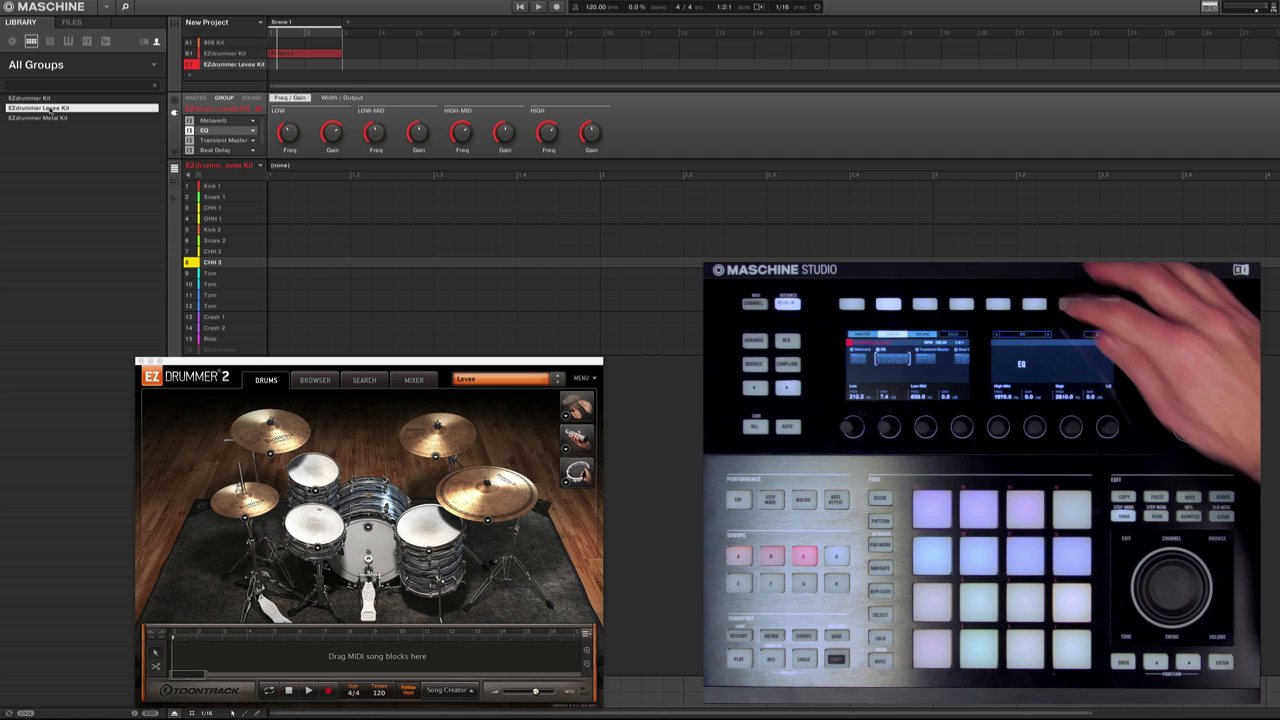
click(218, 140)
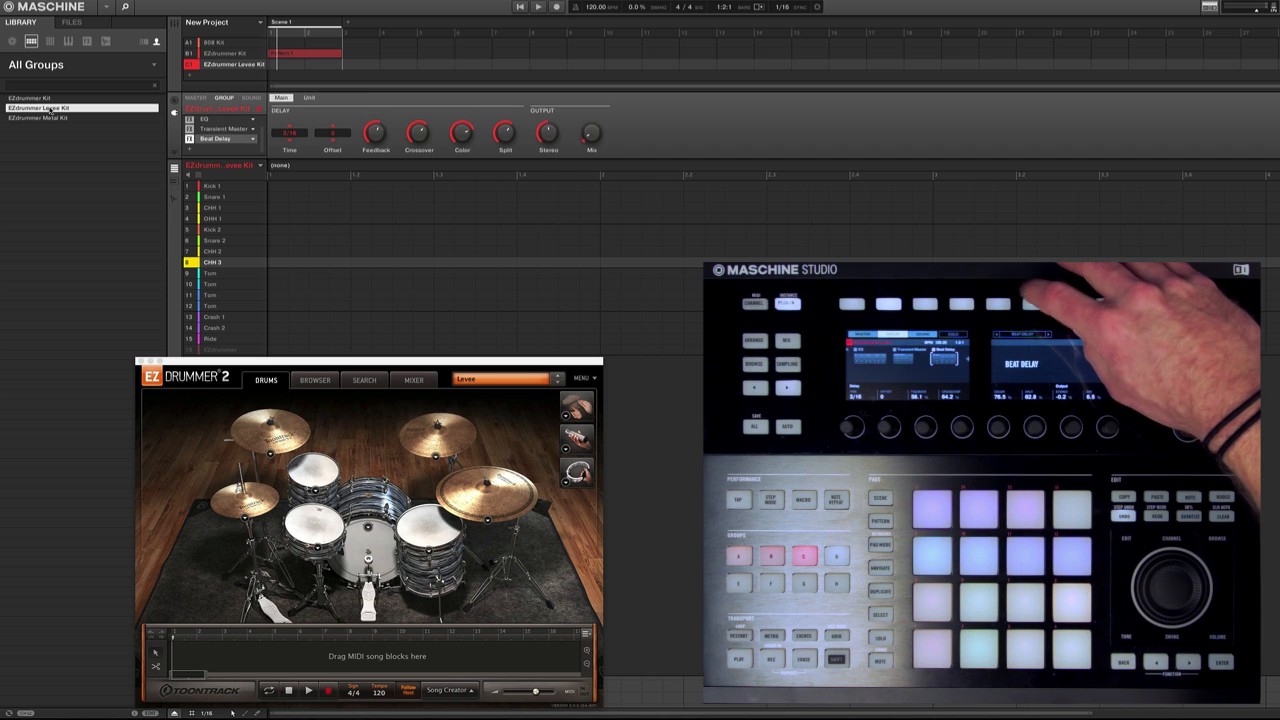
click(204, 120)
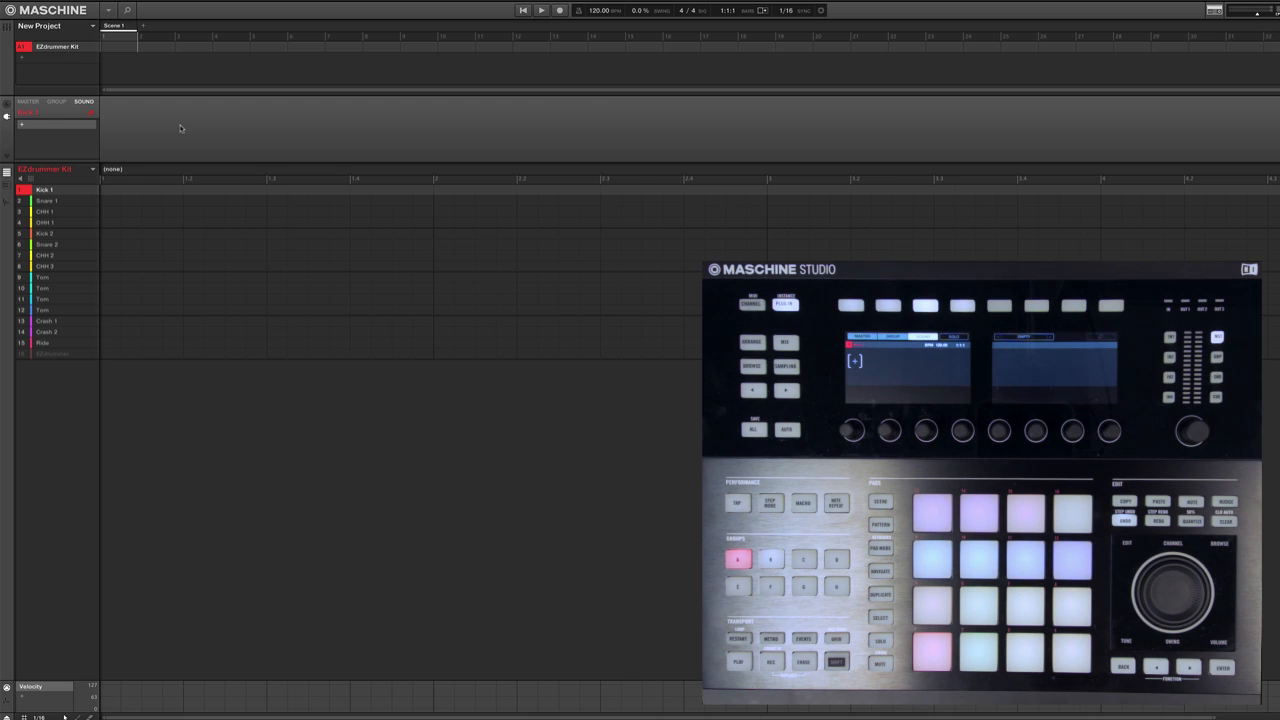
Start a new project and record live pad hits into Pattern 1.
click(540, 10)
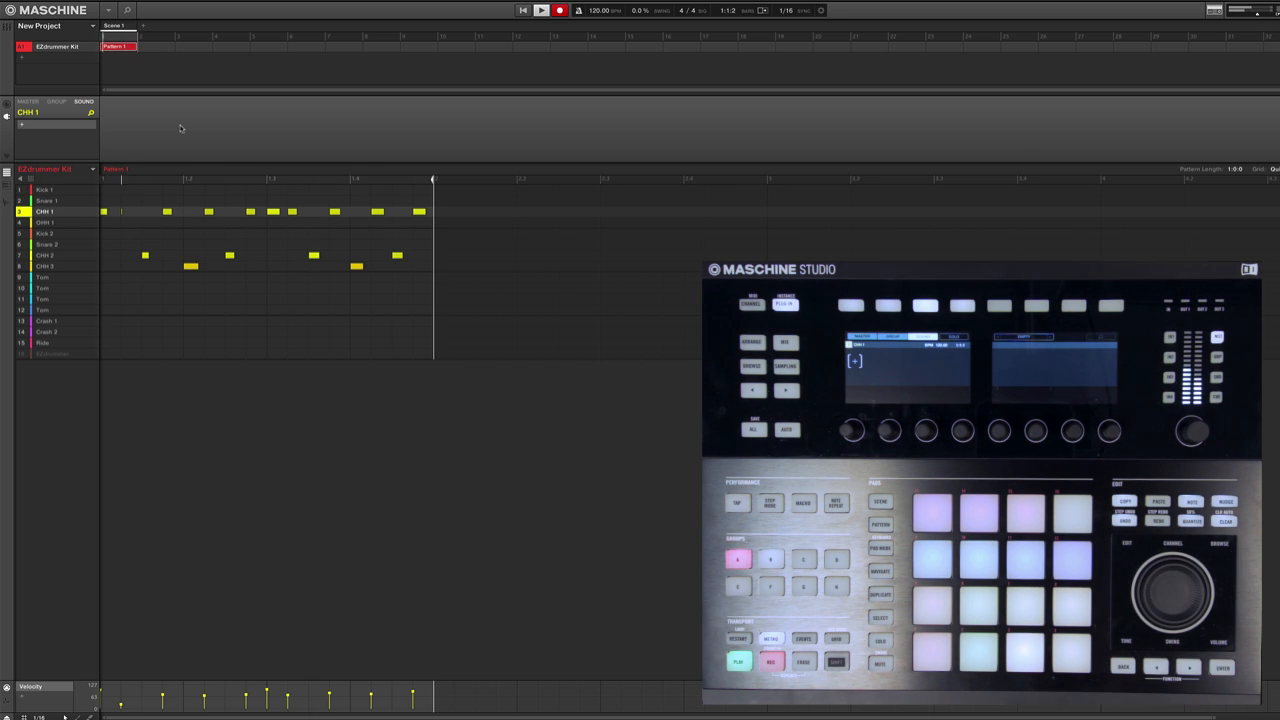
click(560, 10)
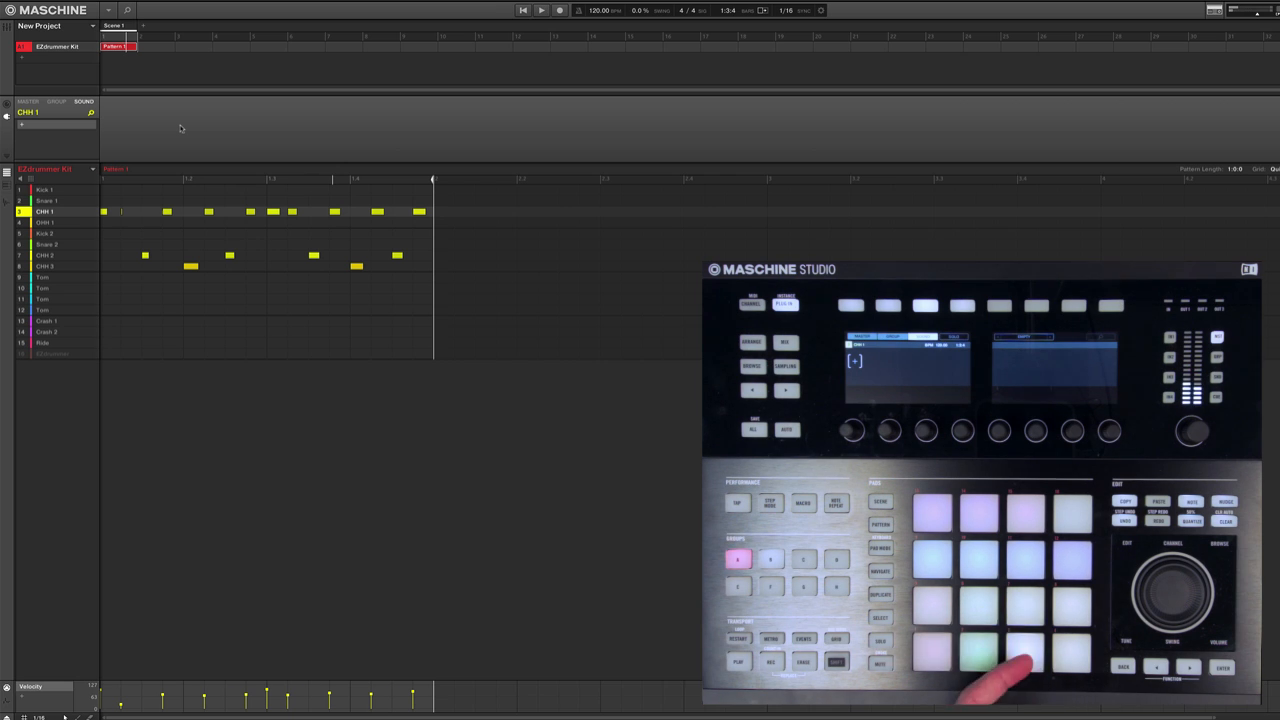
click(1024, 600)
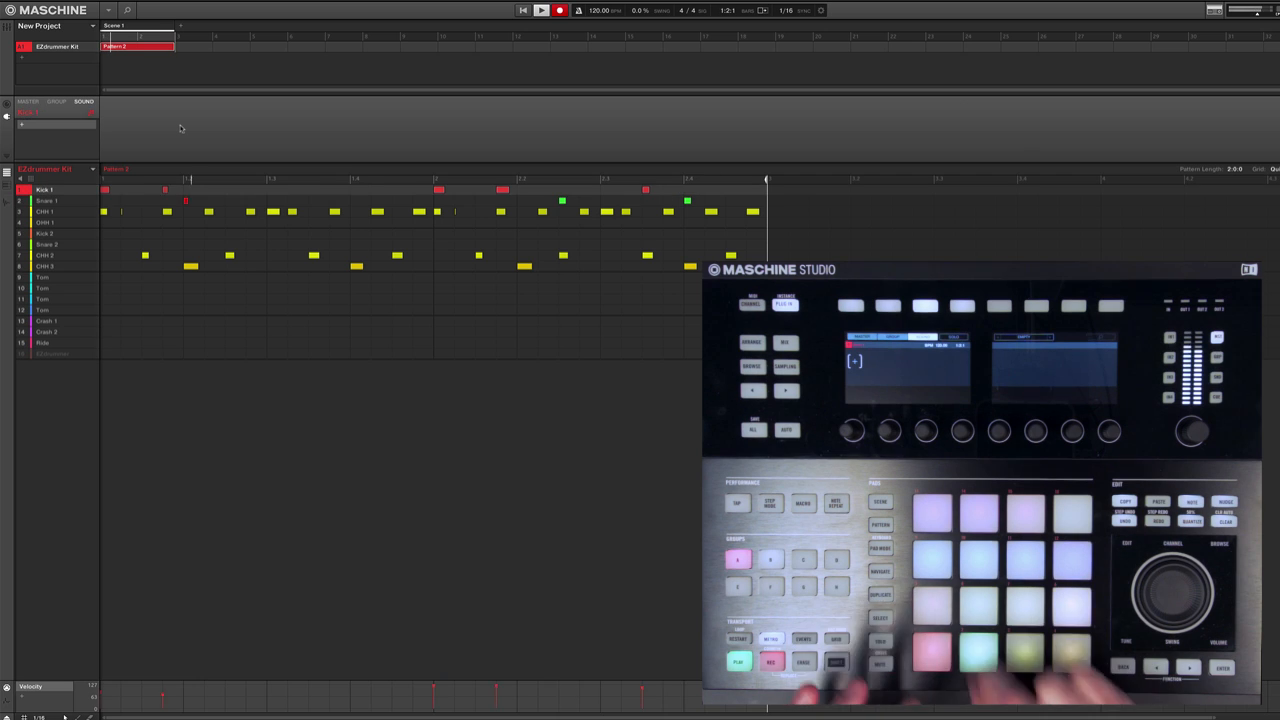
click(48, 200)
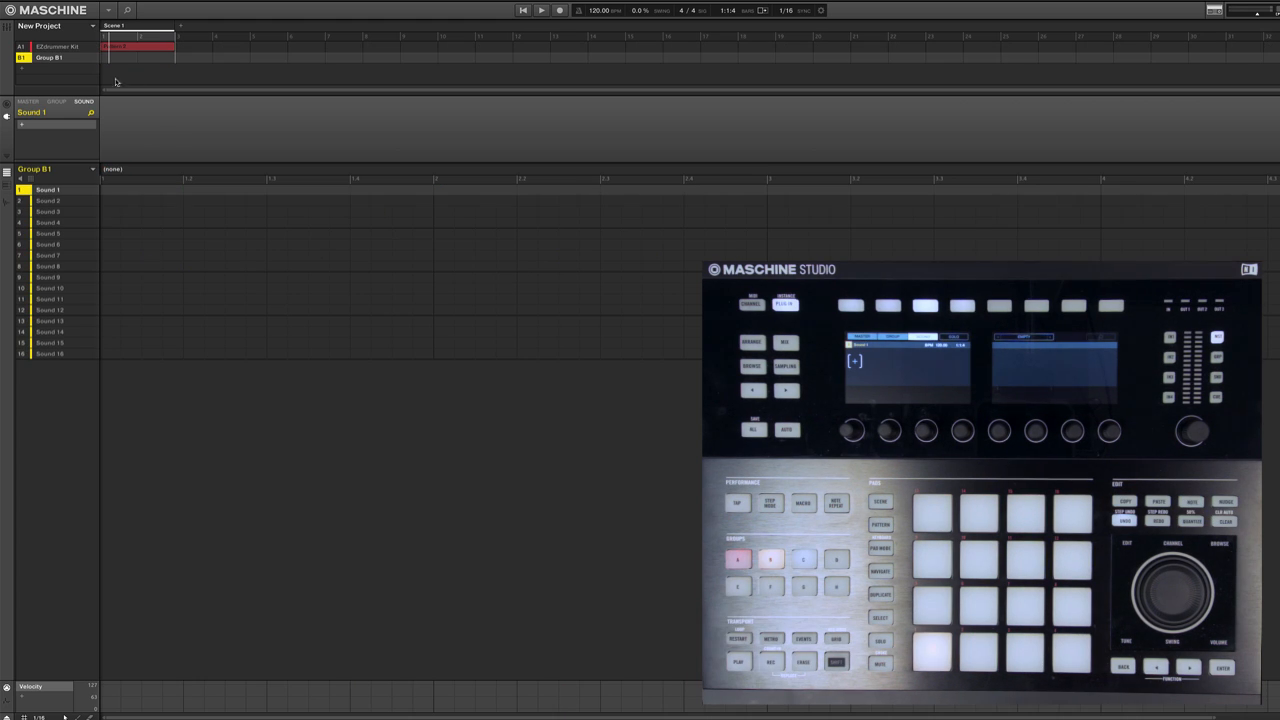
Remove the old group and load EZdrummer 2 (AU) on Sound 1 of the empty group.
click(56, 46)
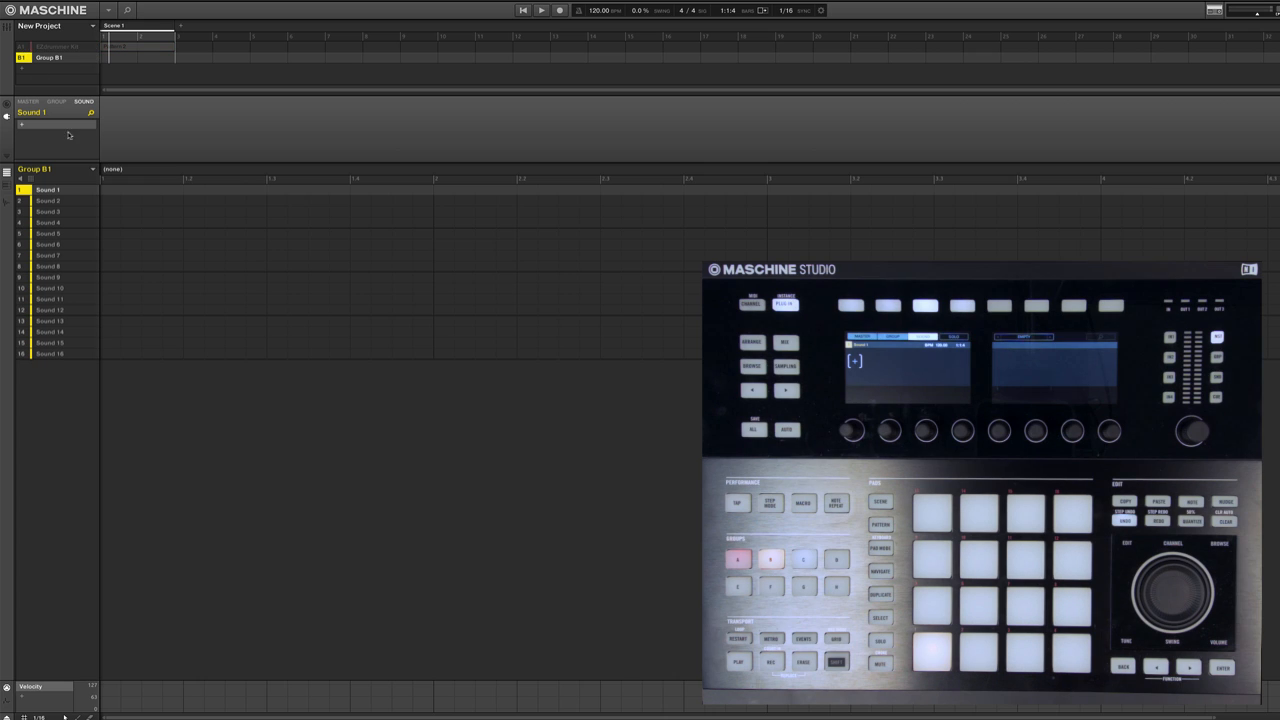
click(56, 124)
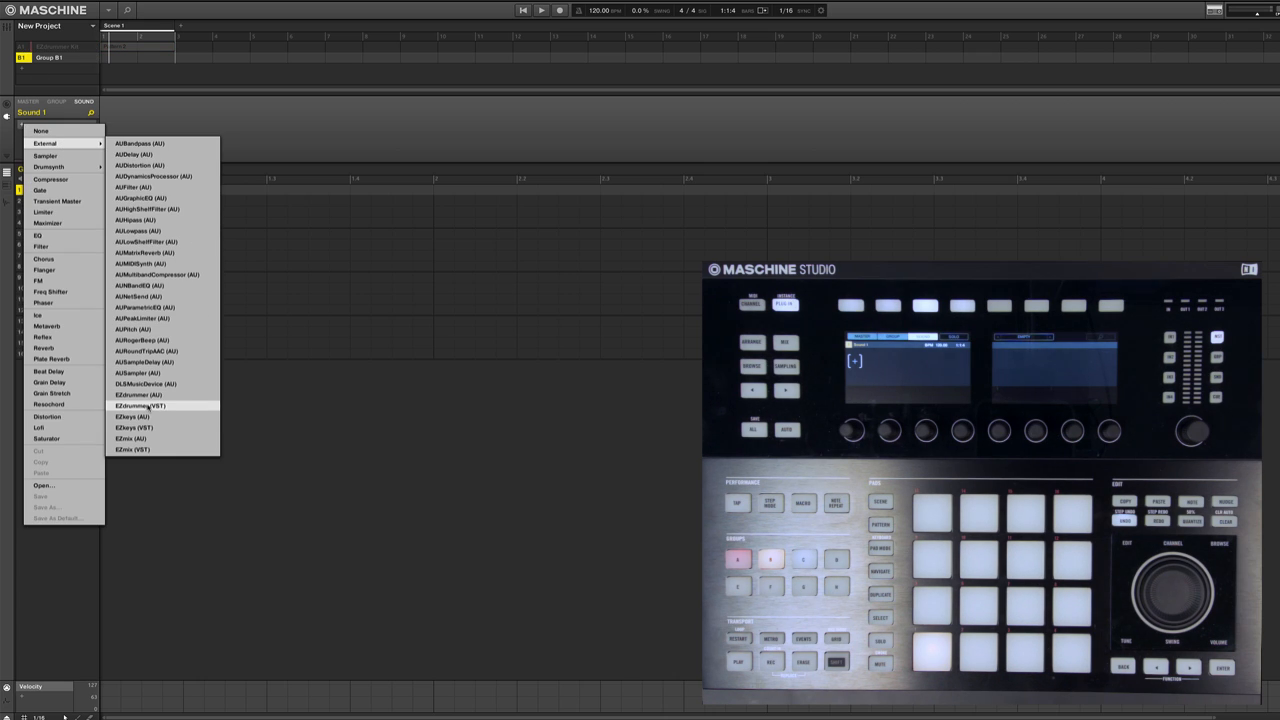
click(140, 404)
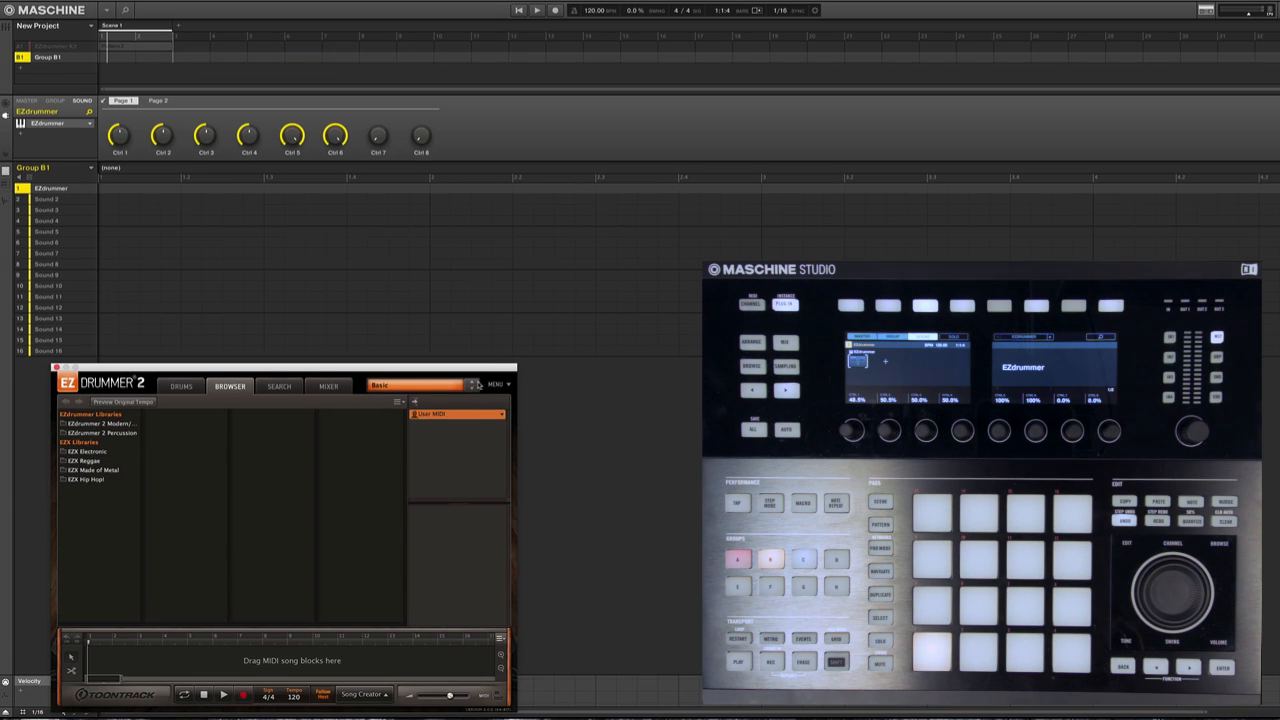
Select the EZX Reggae Wet Roots preset and show its groove browser.
click(416, 384)
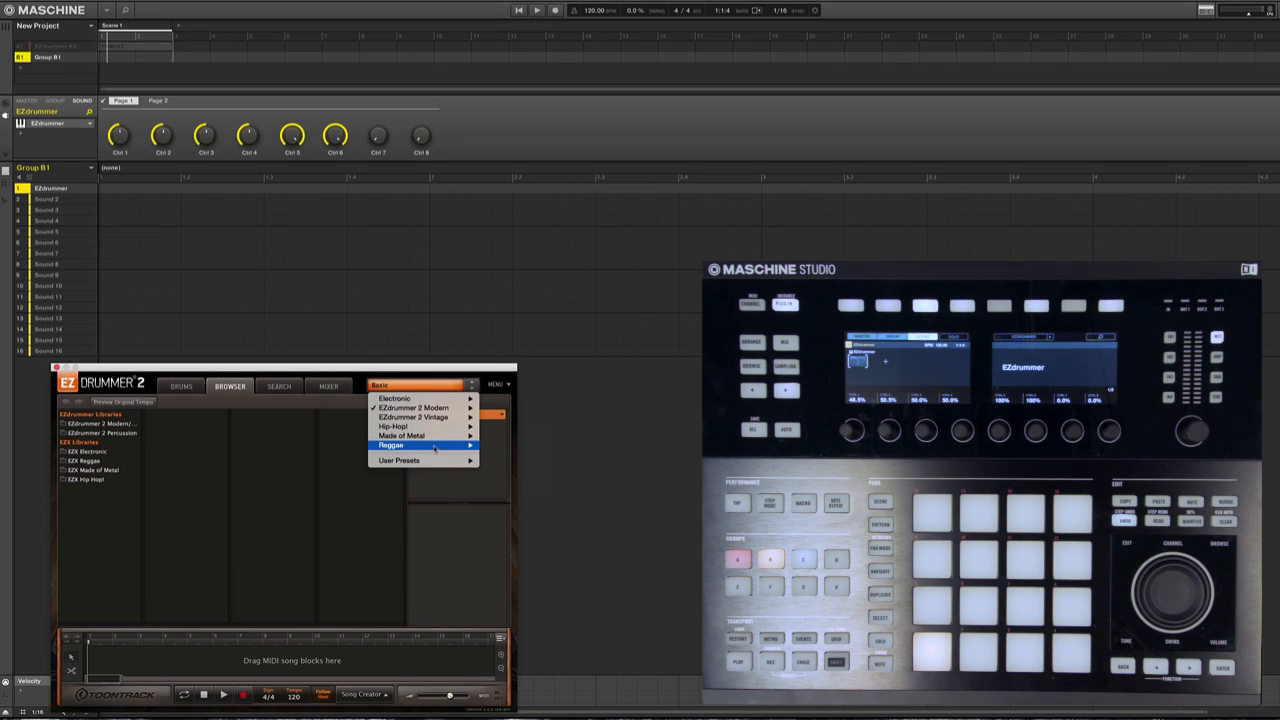
click(392, 444)
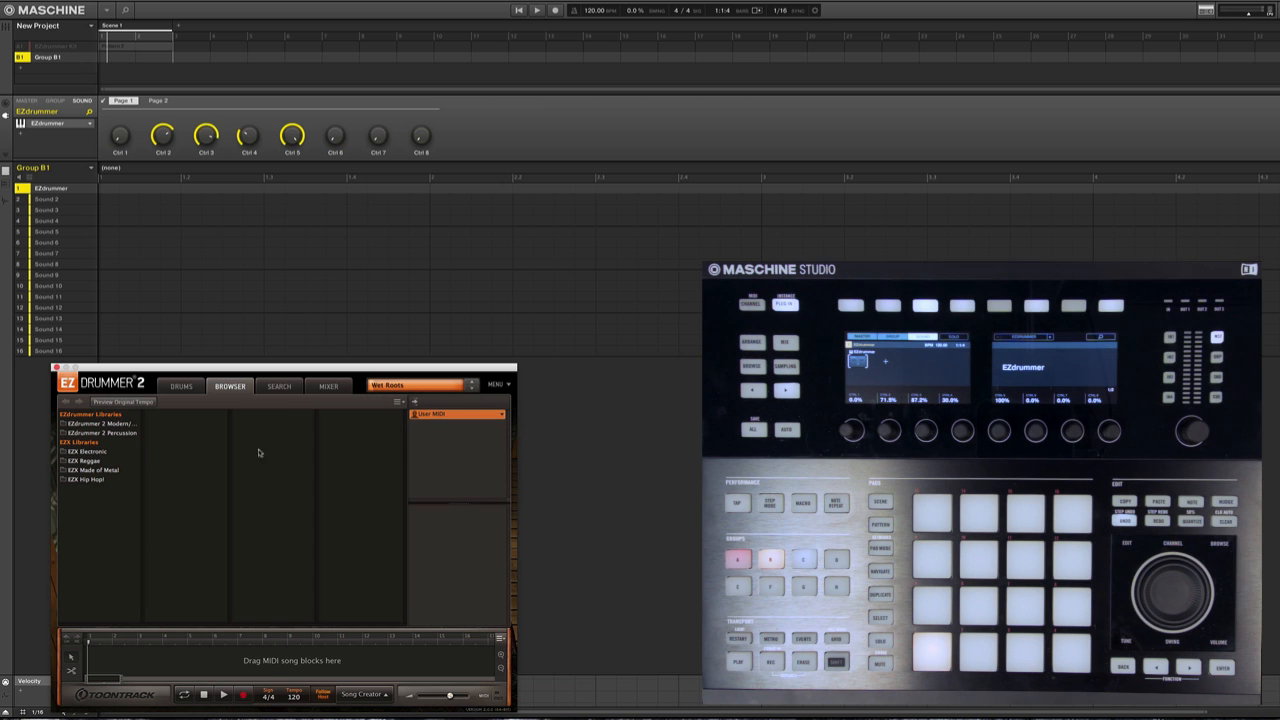
click(160, 236)
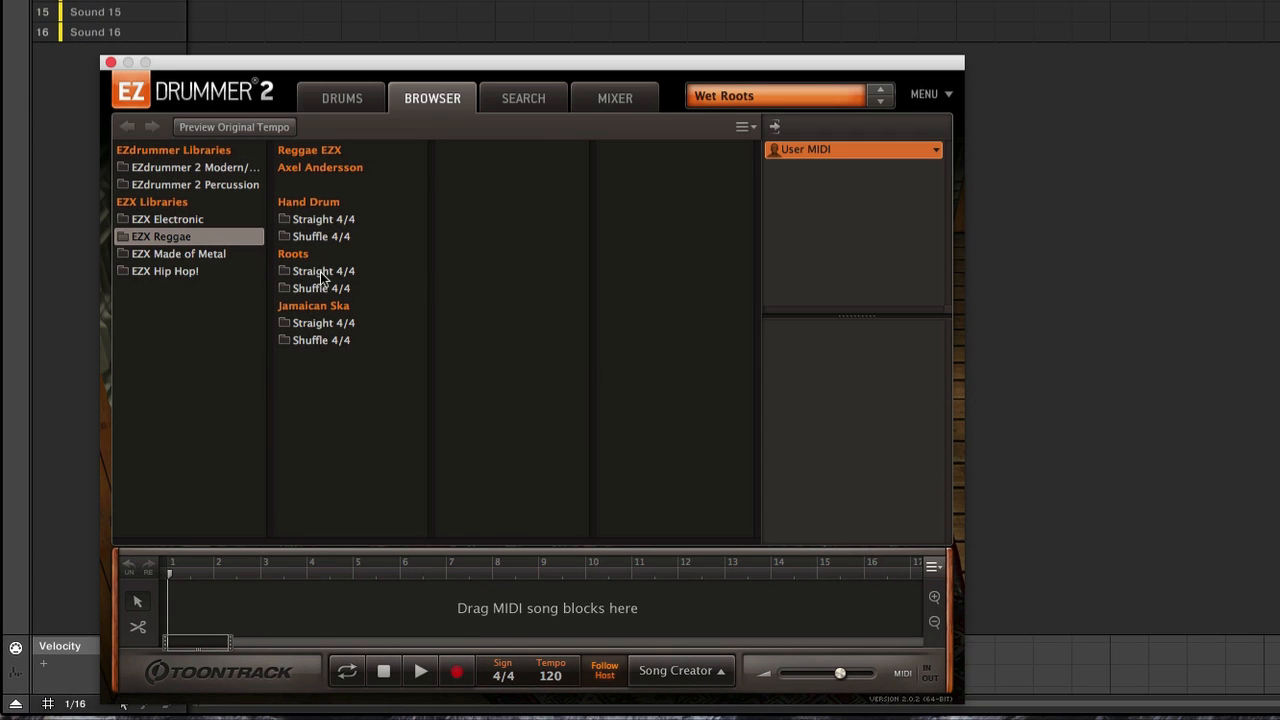
Drop Roots Straight 4/4 beat Variation 02 into Song Creator for part suggestions.
click(322, 272)
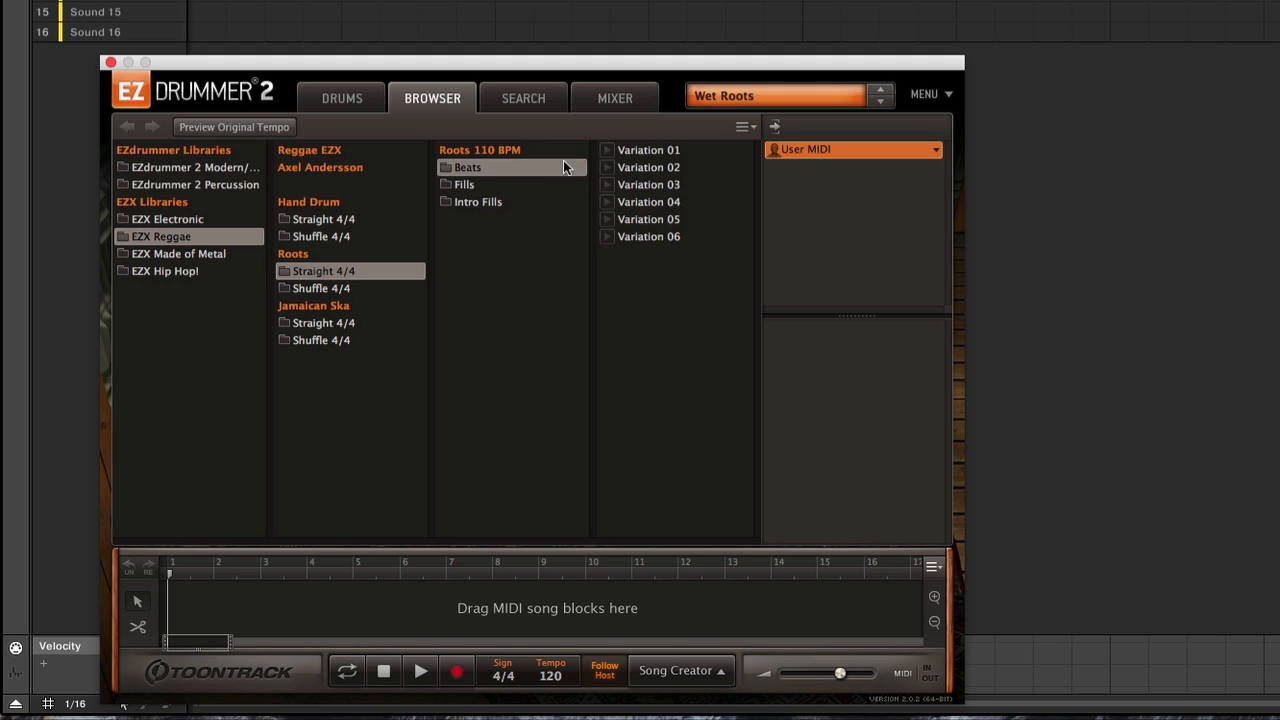
click(648, 166)
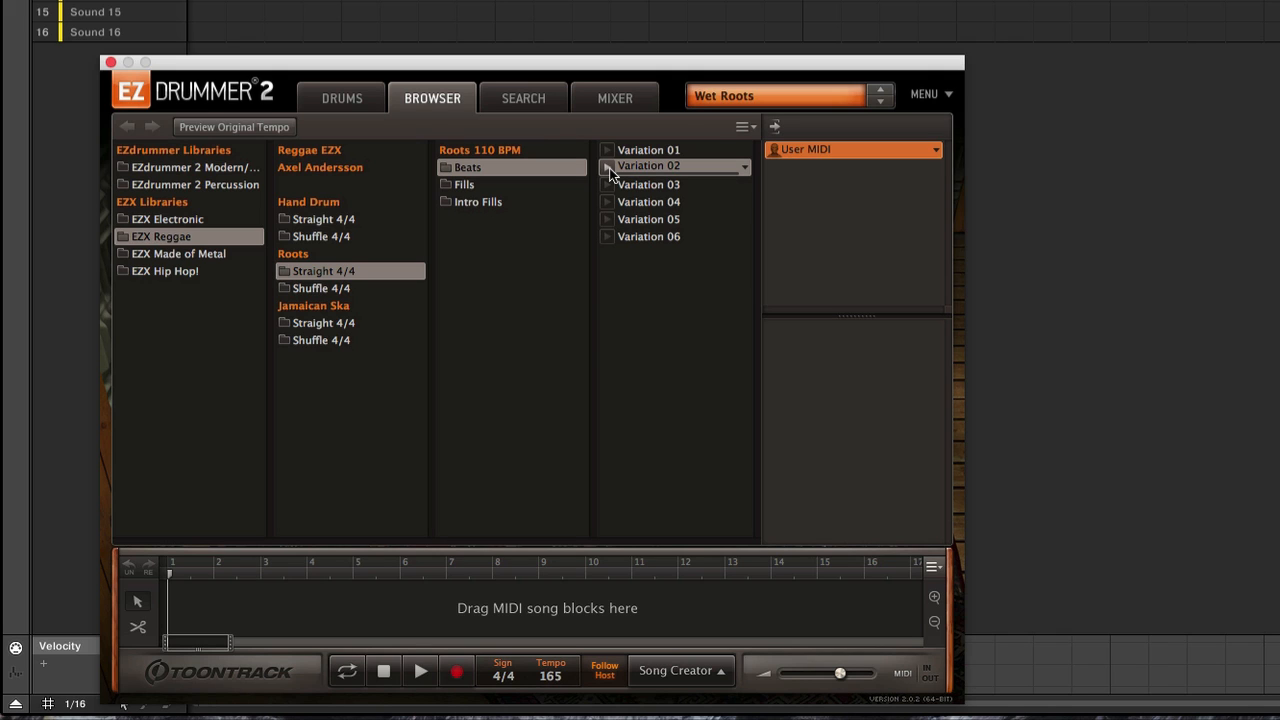
mouse_move(644, 204)
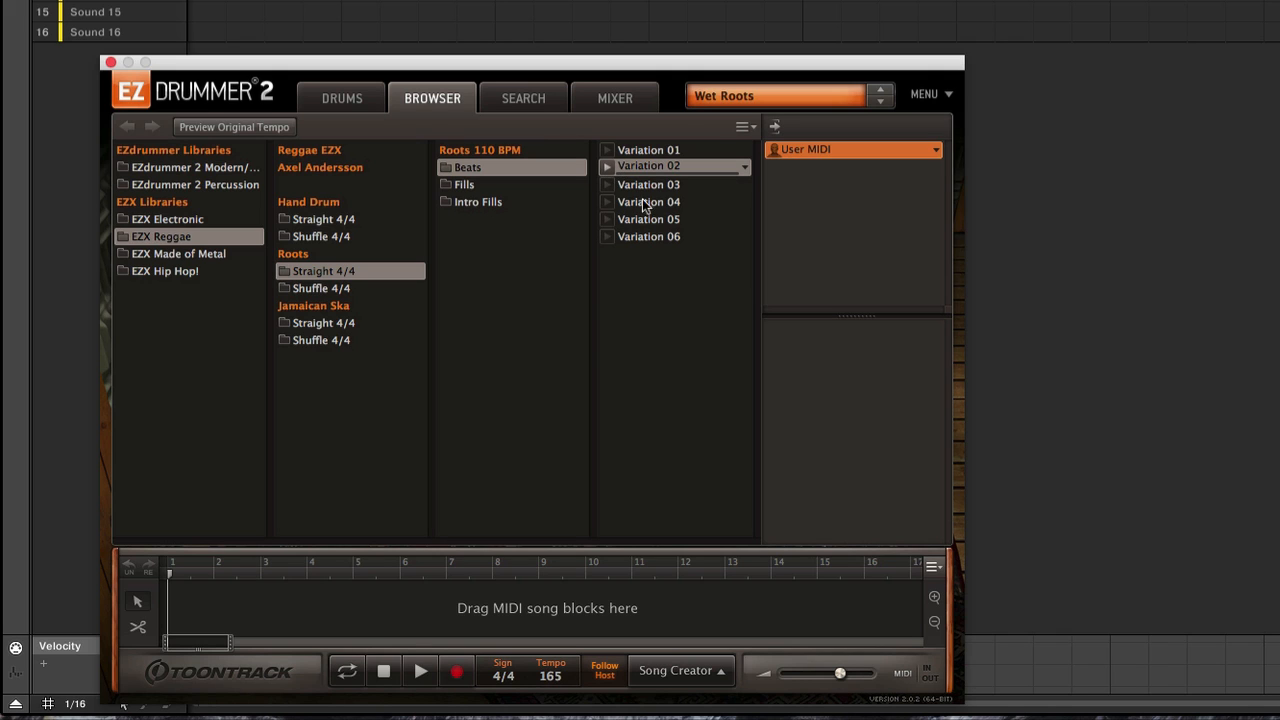
click(680, 670)
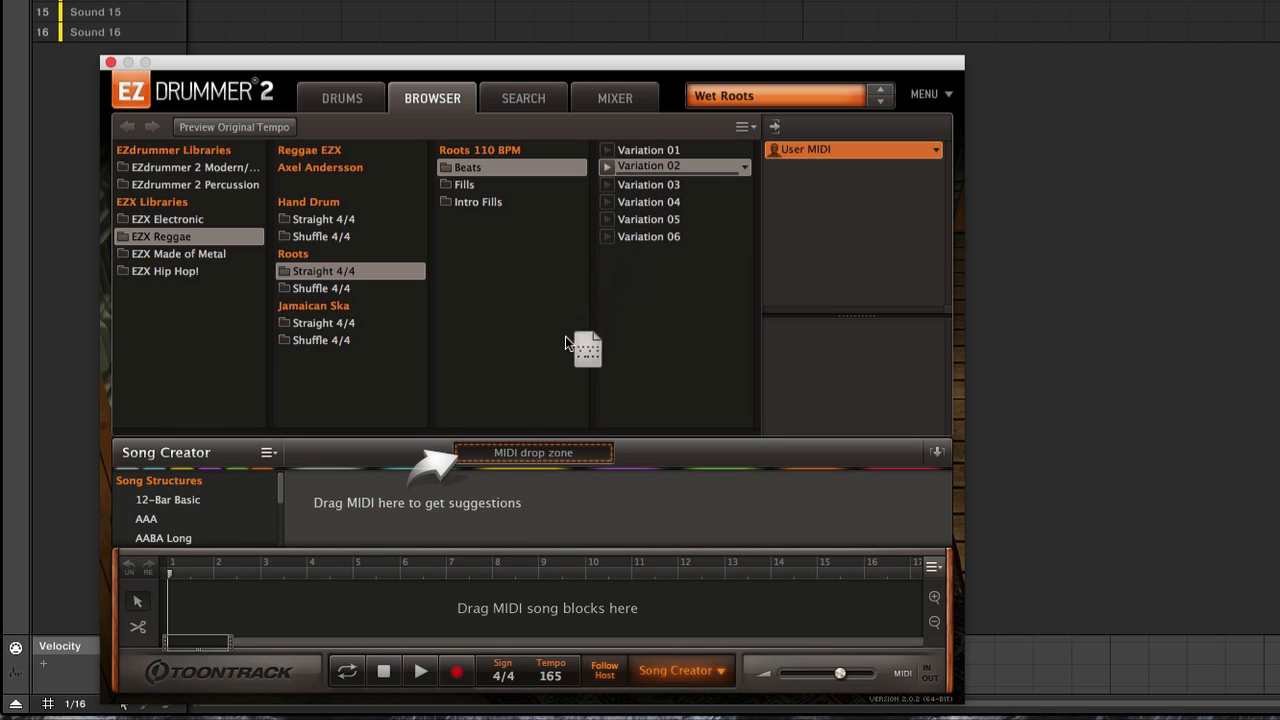
drag(588, 350, 532, 452)
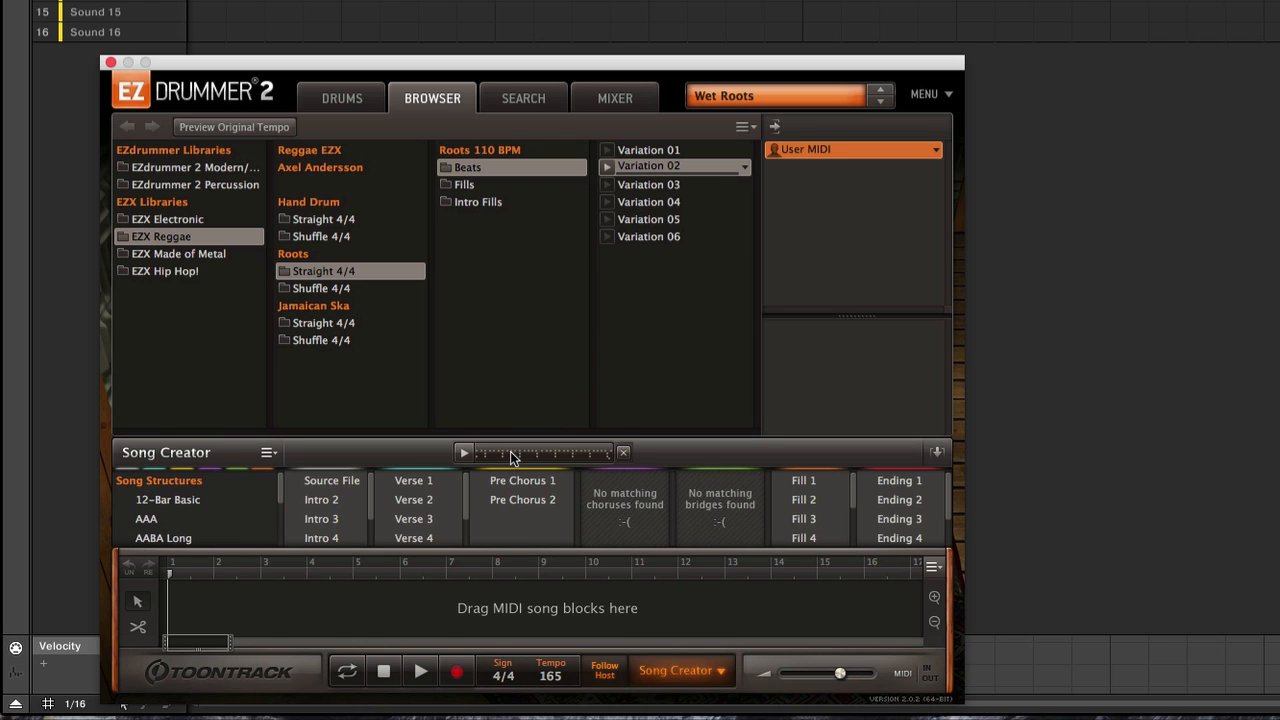
mouse_move(318, 522)
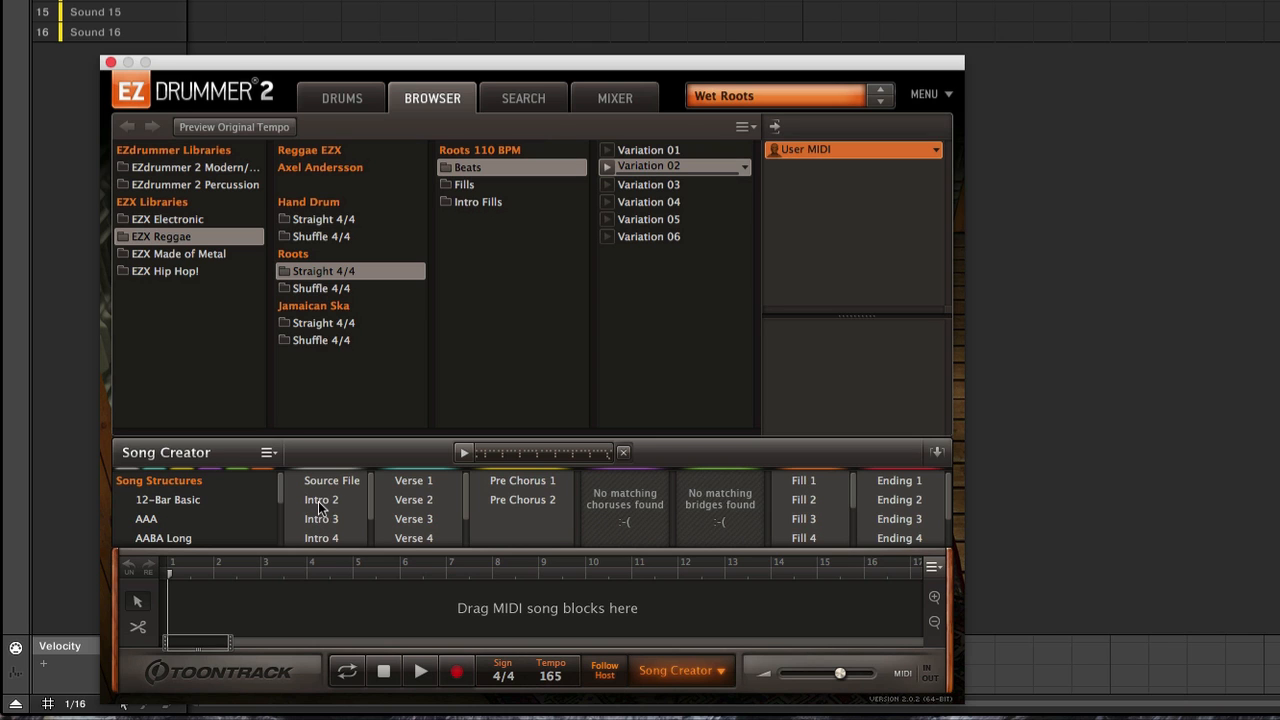
Preview suggested intro parts, selecting Intro 3.
click(322, 500)
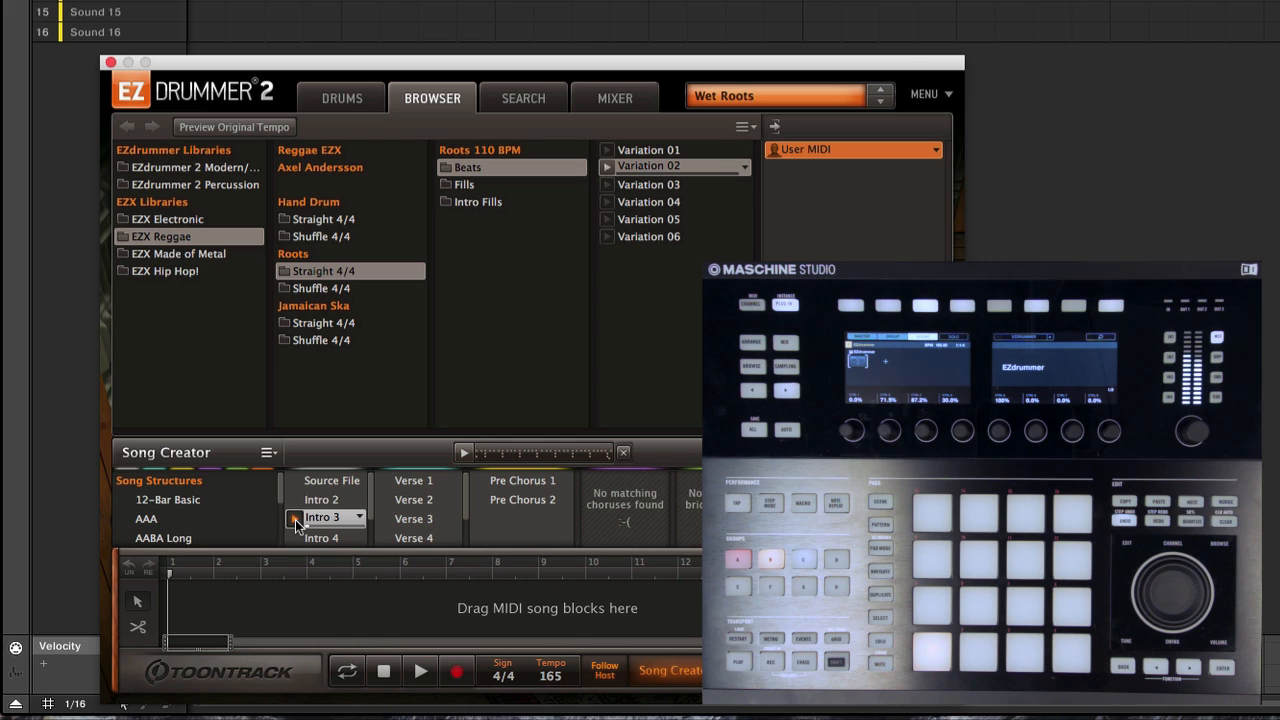
click(320, 536)
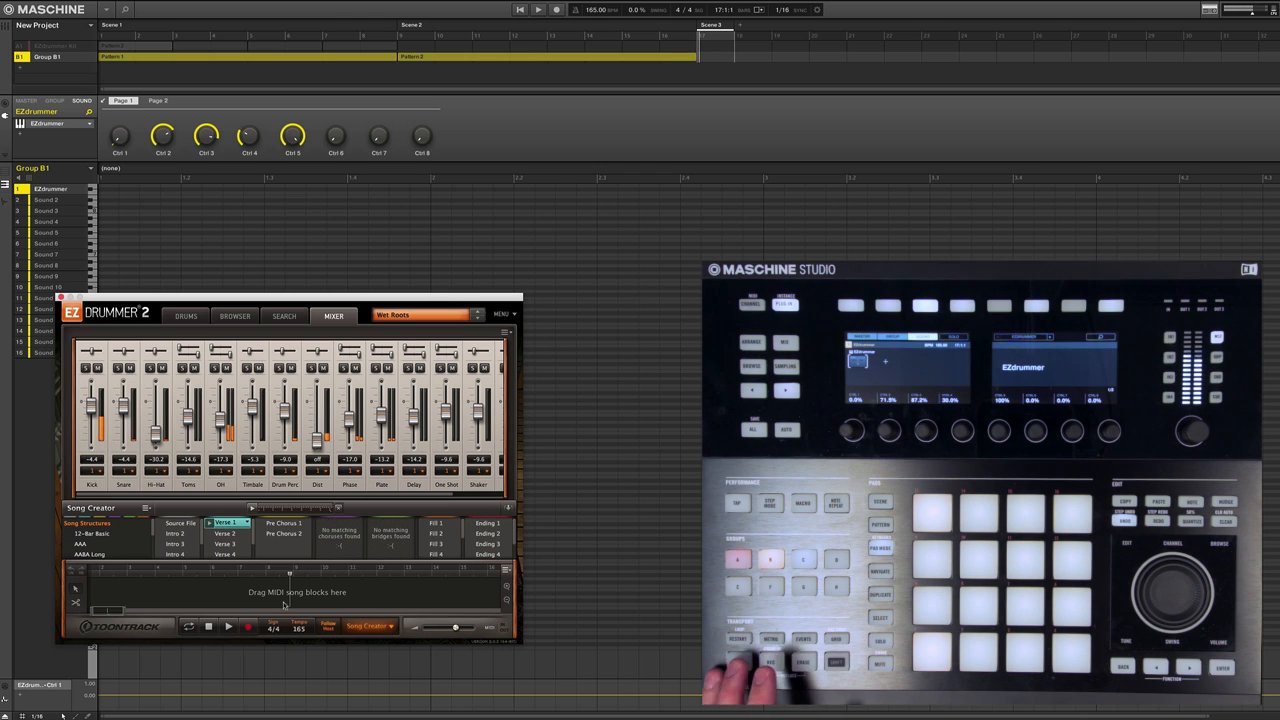
click(284, 522)
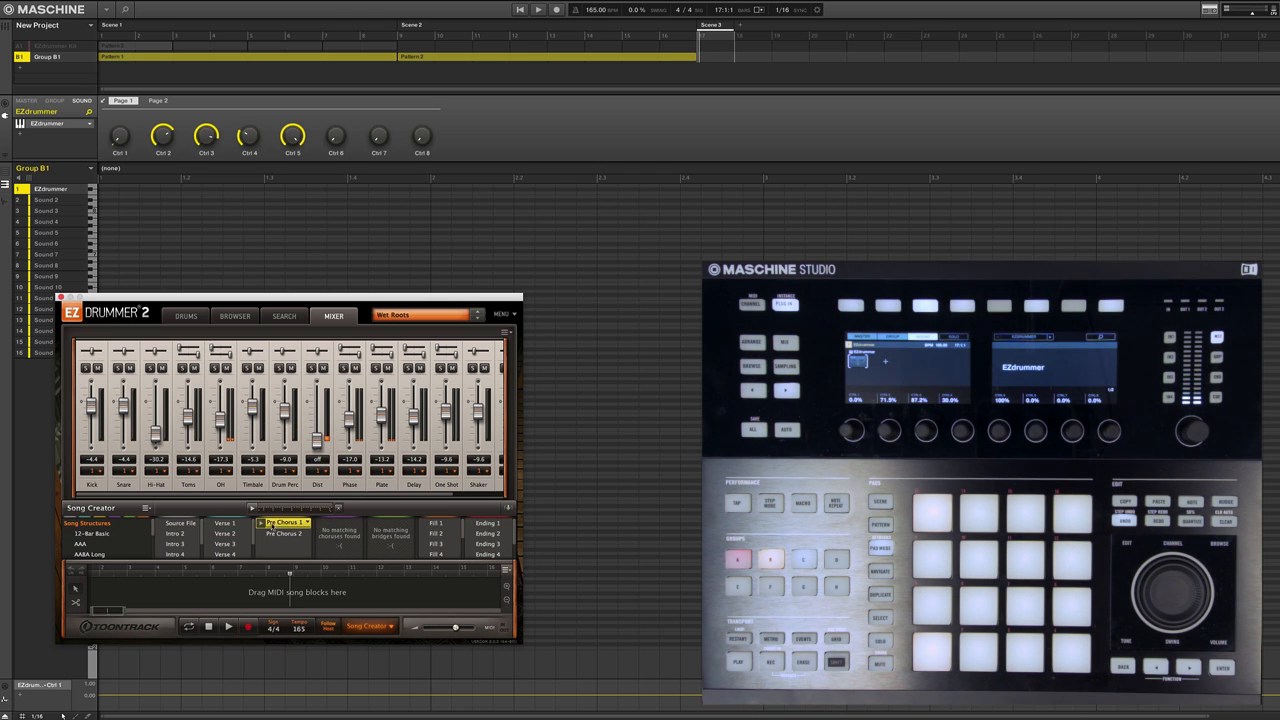